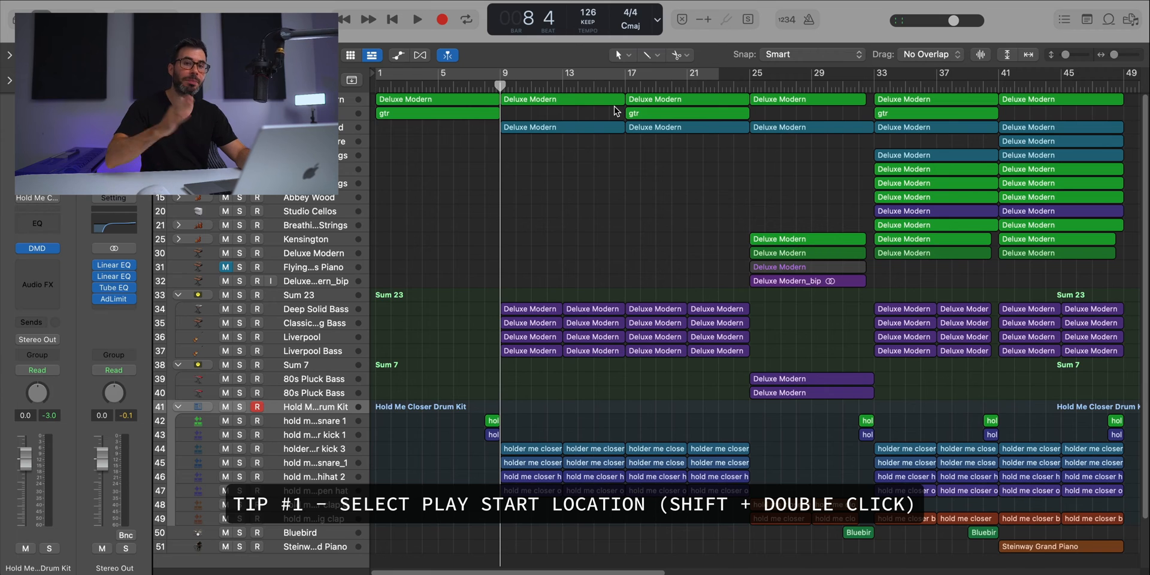
{"action": "mouse_move", "coordinate": [523, 126]}
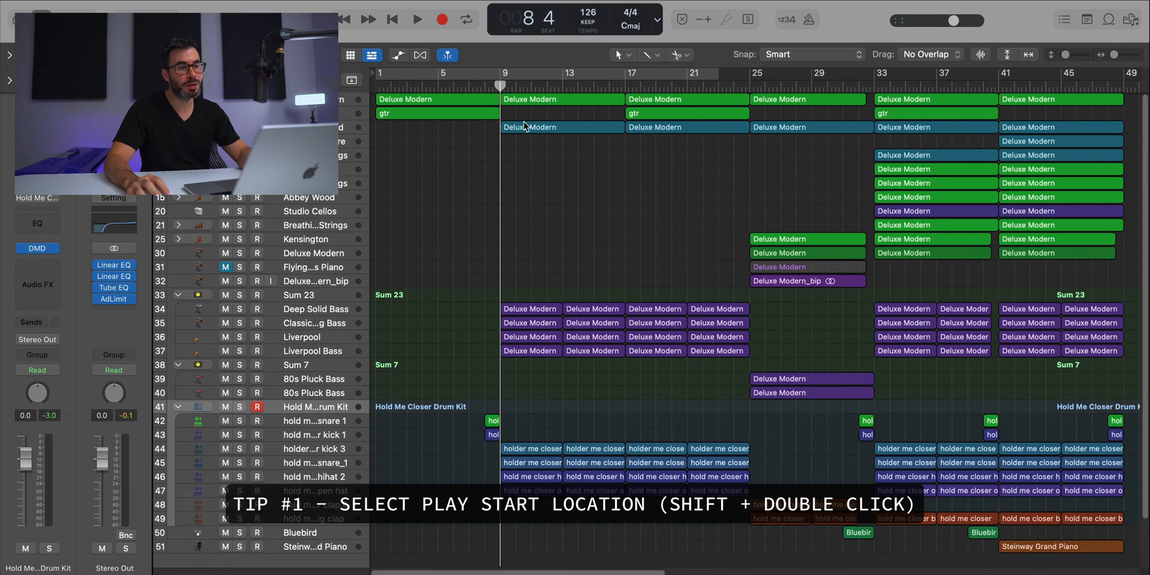
Move the play start location to just past bar 25 in the ruler
{"action": "left_click", "coordinate": [750, 86]}
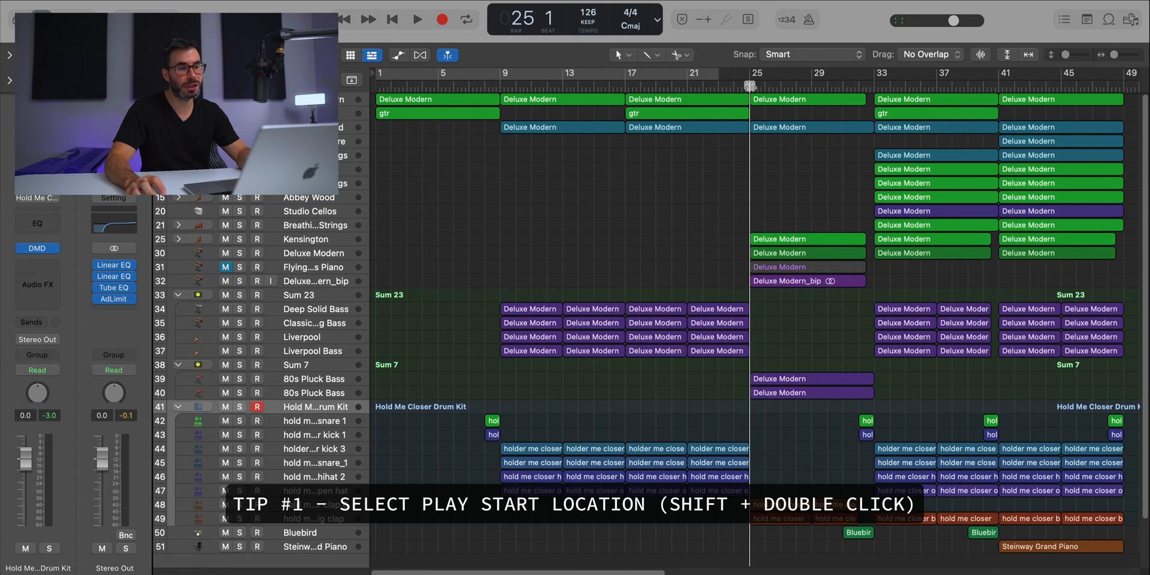
{"action": "left_click", "coordinate": [417, 19]}
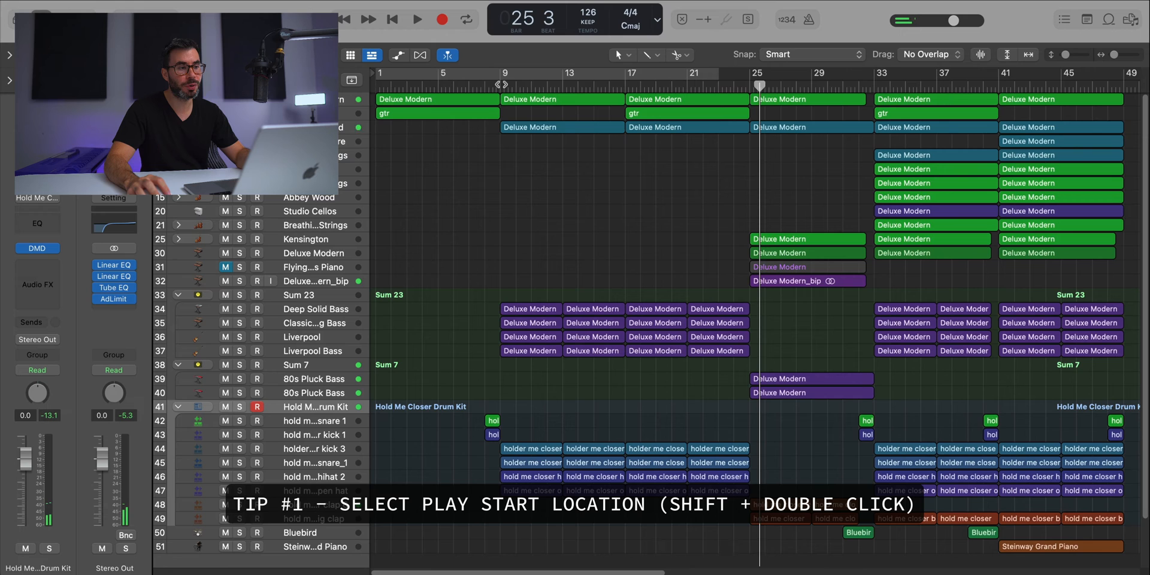
{"action": "left_click", "coordinate": [417, 19]}
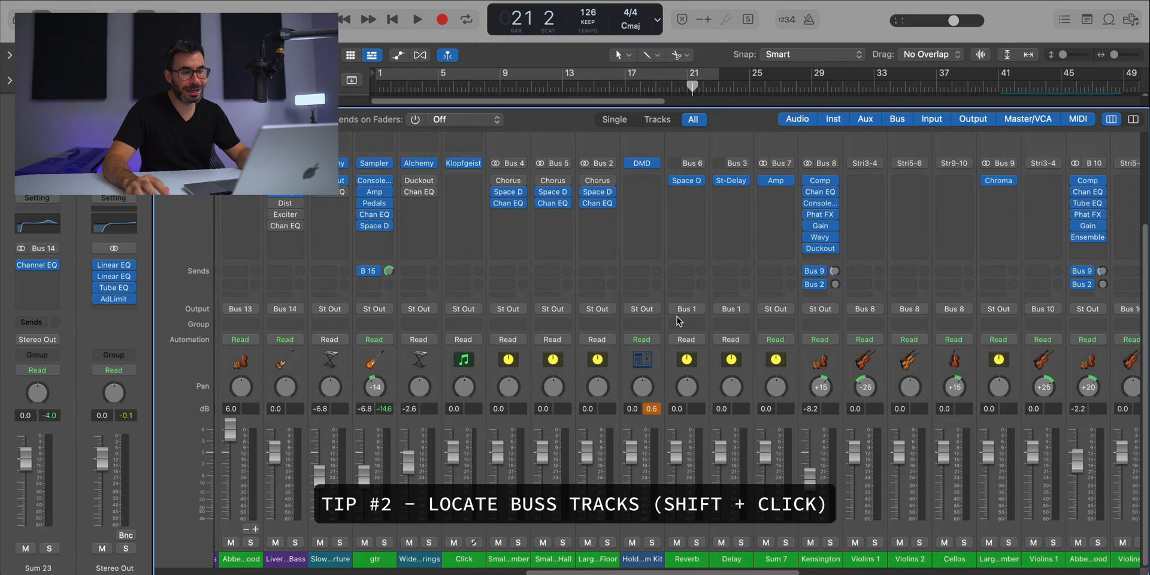
Scroll the Mixer to the right to reveal the bus channel strips
{"action": "scroll", "scroll_direction": "right", "scroll_amount": 3}
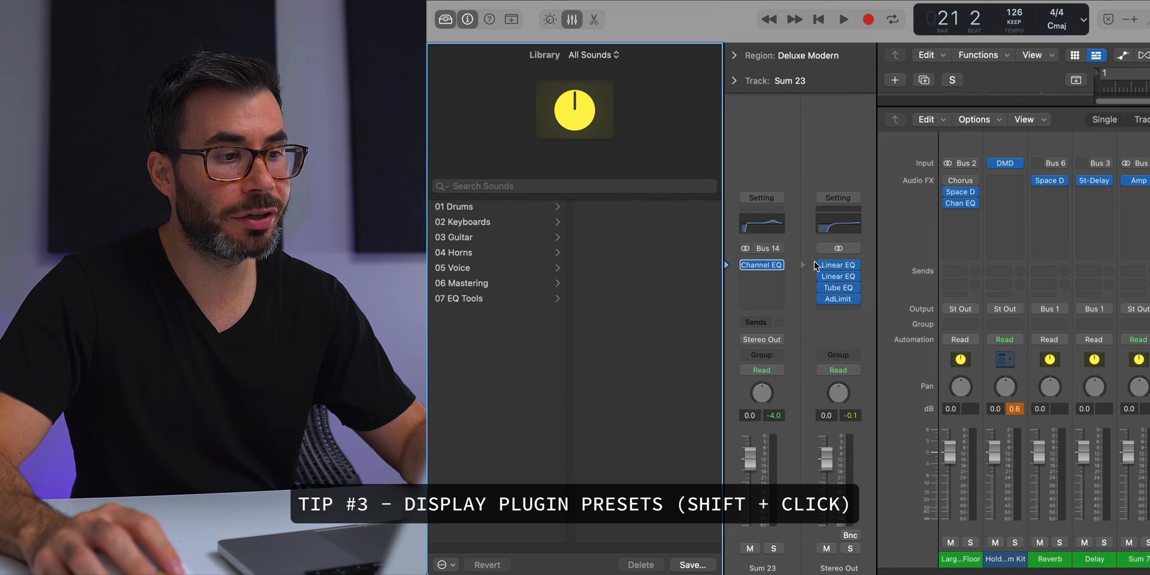
{"action": "mouse_move", "coordinate": [836, 265]}
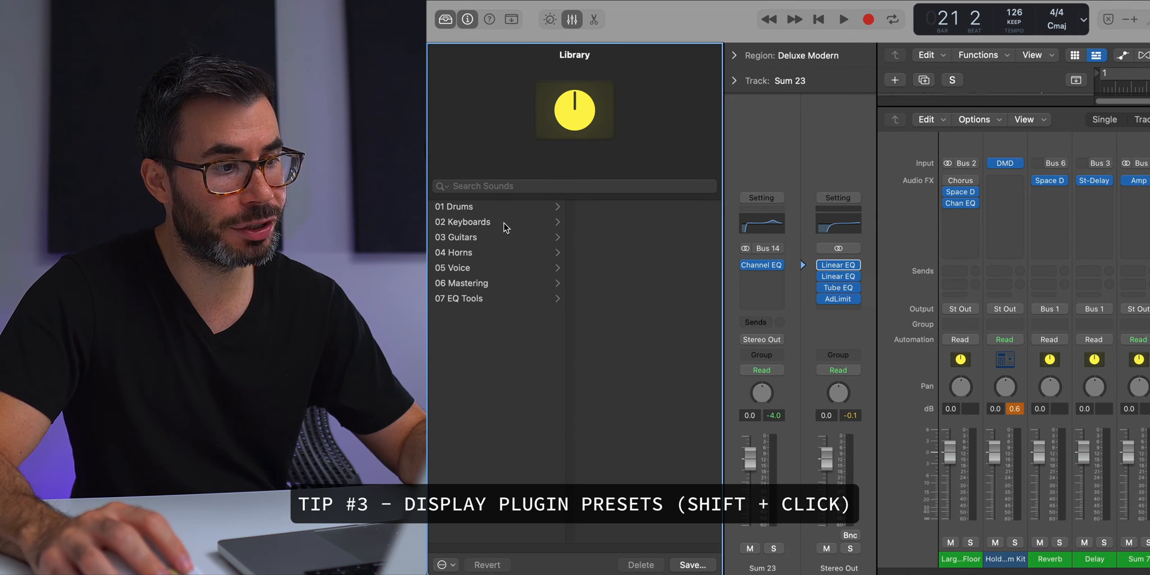
Show the Linear EQ presets in the Library from the Stereo Out plugin slot
{"action": "left_click", "coordinate": [837, 298]}
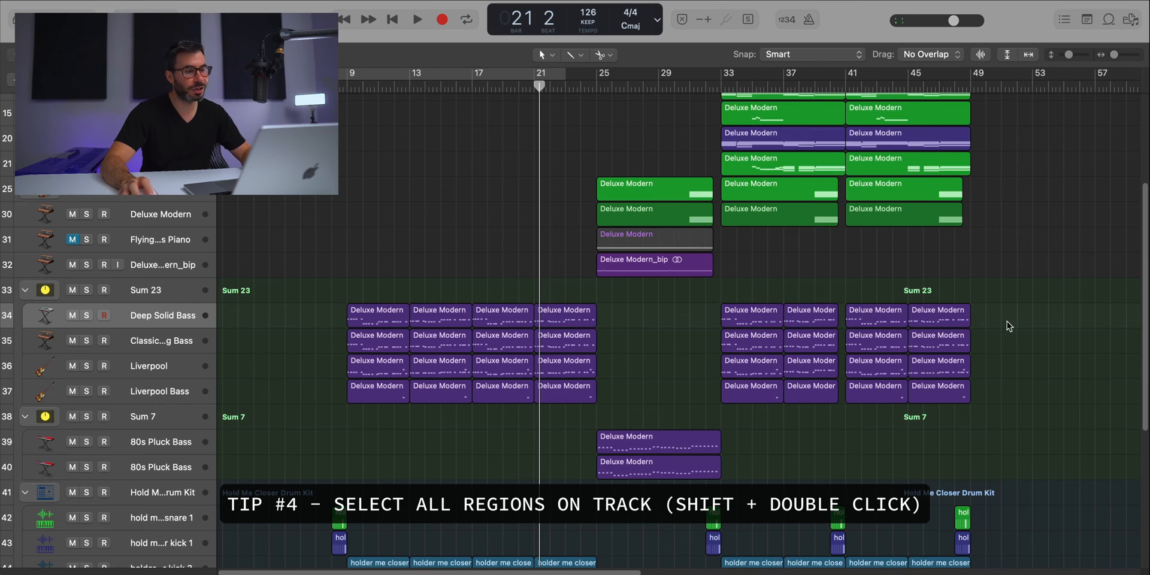
Select all Deluxe Modern regions on the Sum 23 bass track at once
{"action": "left_click", "coordinate": [378, 310]}
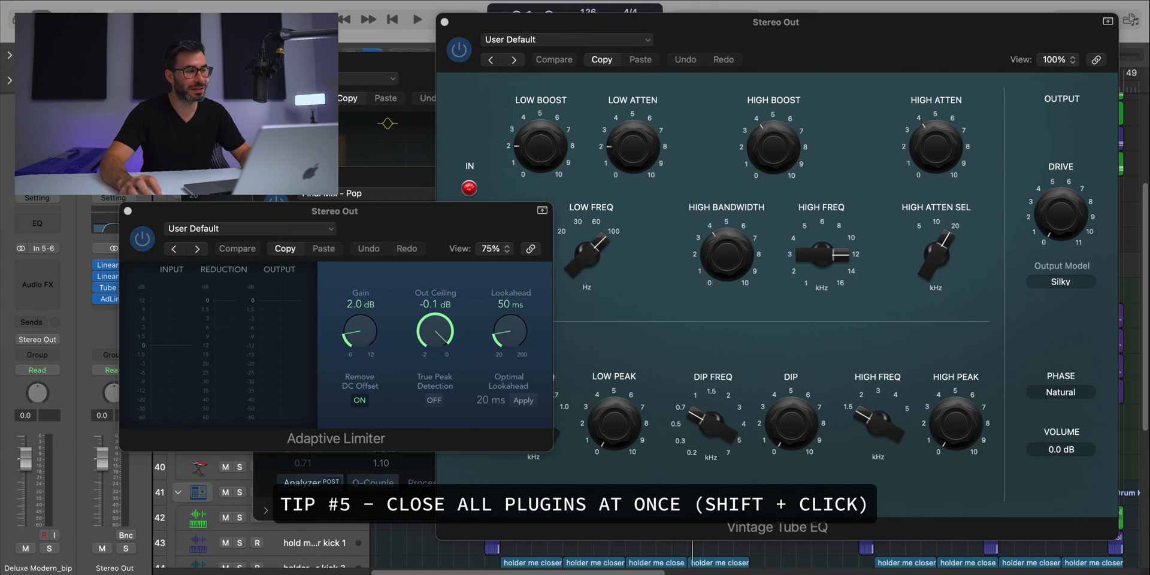
Close the Adaptive Limiter and Vintage Tube EQ windows with a single close action
{"action": "left_click", "coordinate": [128, 211]}
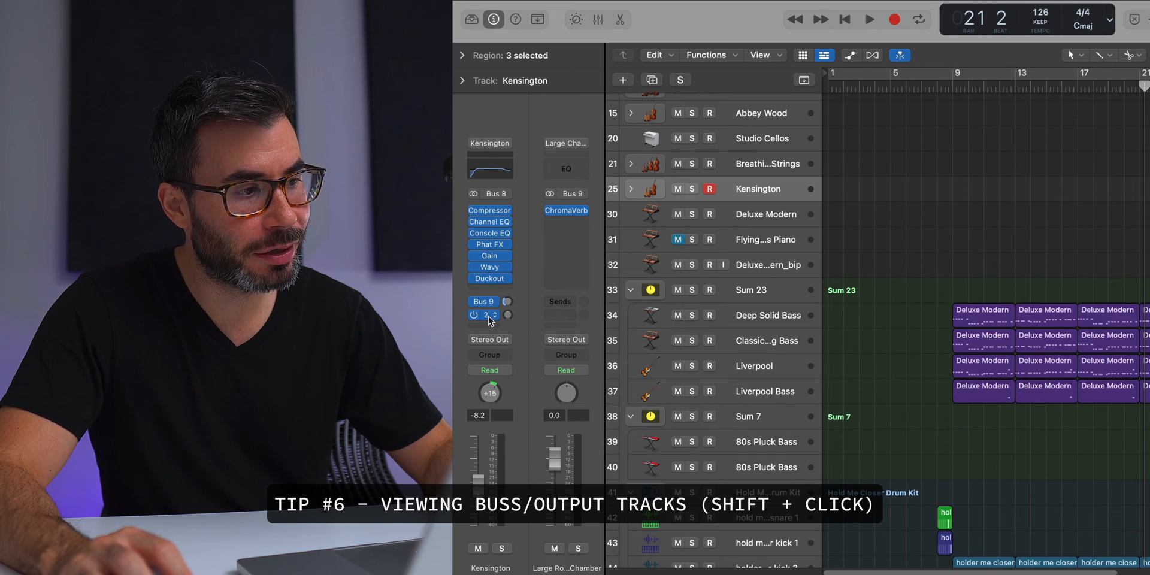
Reveal the Bus 9 ChromaVerb channel that receives the Kensington track's send
{"action": "left_click", "coordinate": [483, 302]}
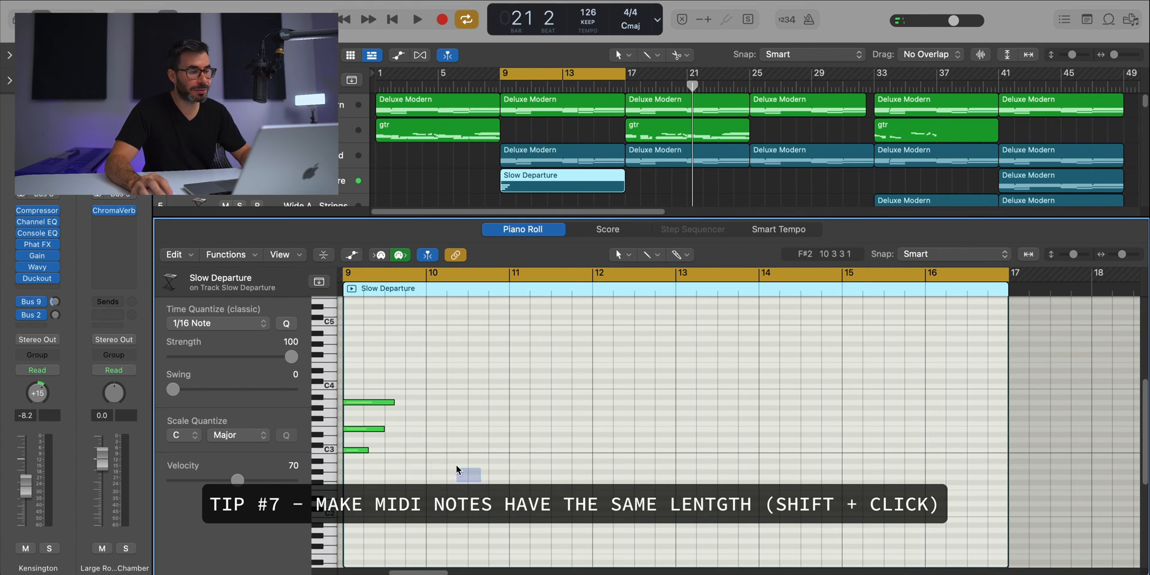
Match the three selected Slow Departure chord notes to one note's length
{"action": "left_click", "coordinate": [370, 402]}
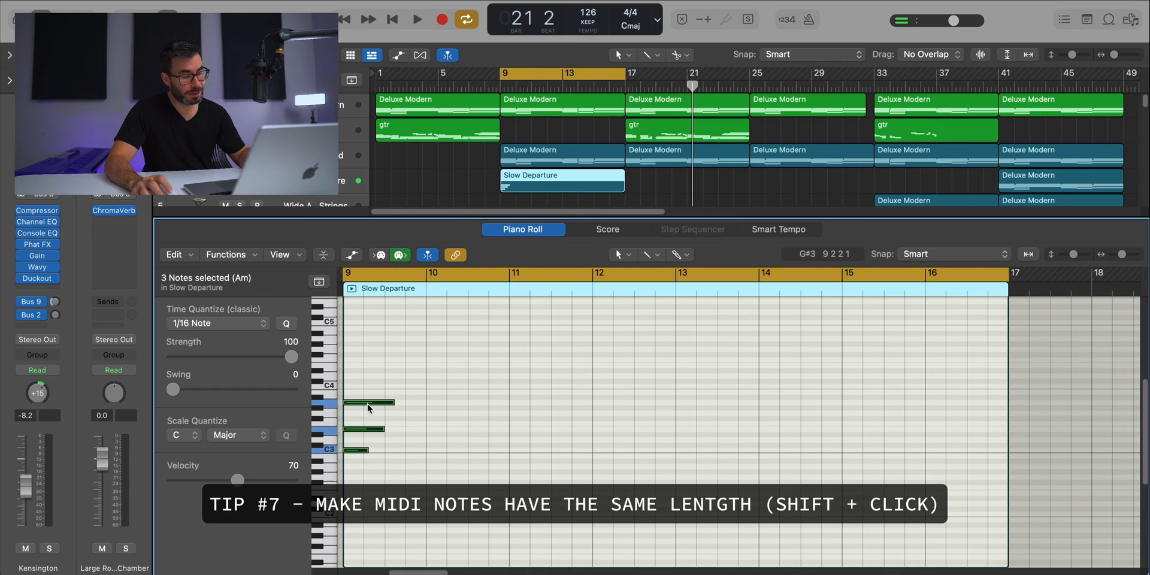
{"action": "mouse_move", "coordinate": [396, 439]}
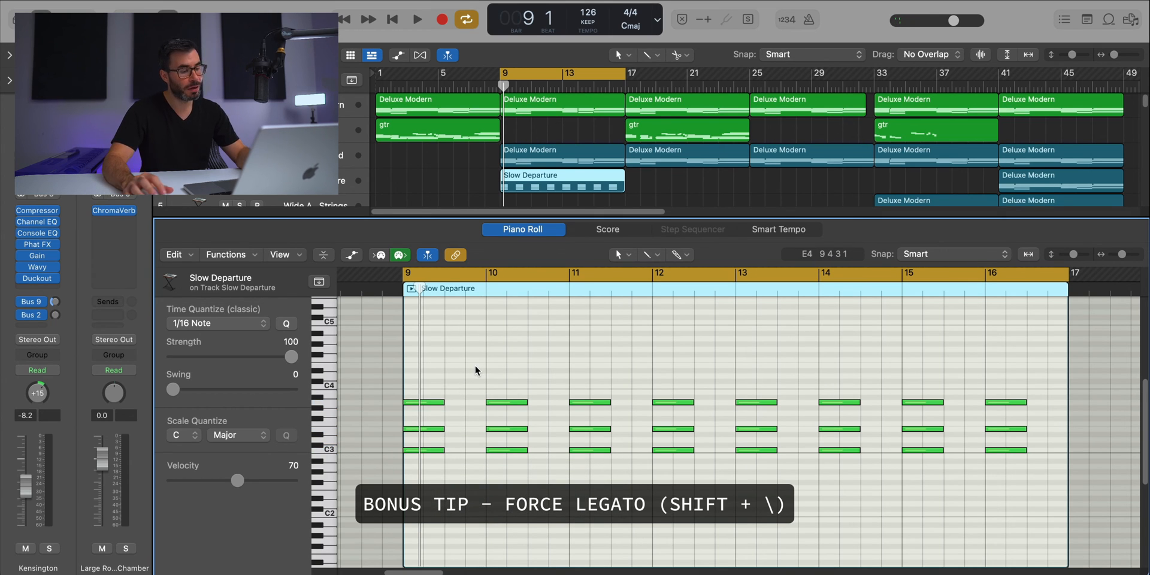
Force Legato on all Slow Departure notes, choosing Shorten for overlapping chords
{"action": "key", "text": "cmd+a"}
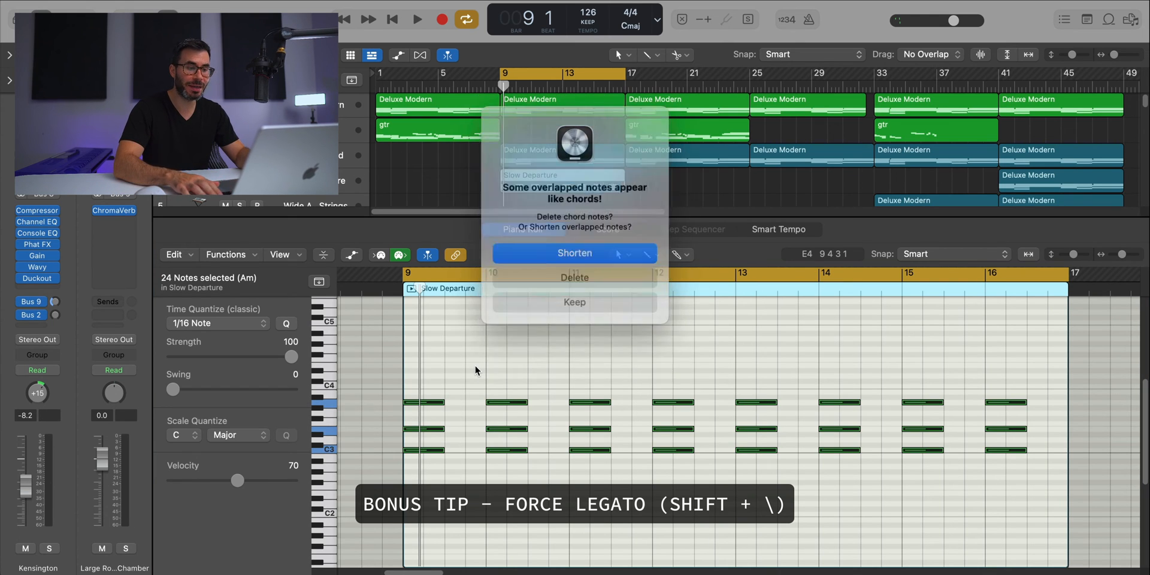
{"action": "left_click", "coordinate": [574, 253]}
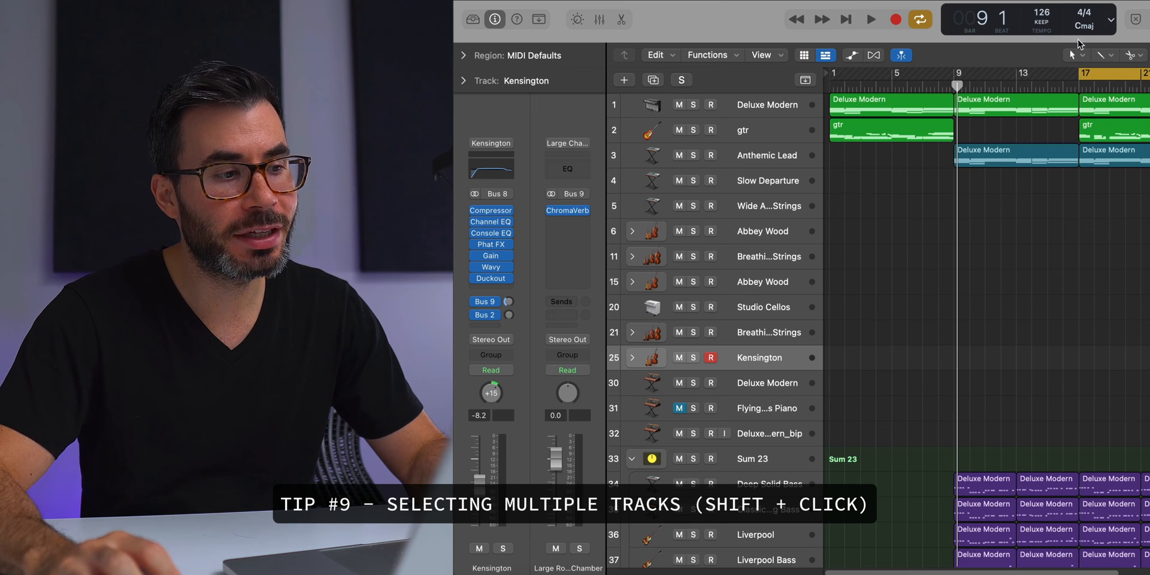
{"action": "mouse_move", "coordinate": [756, 301]}
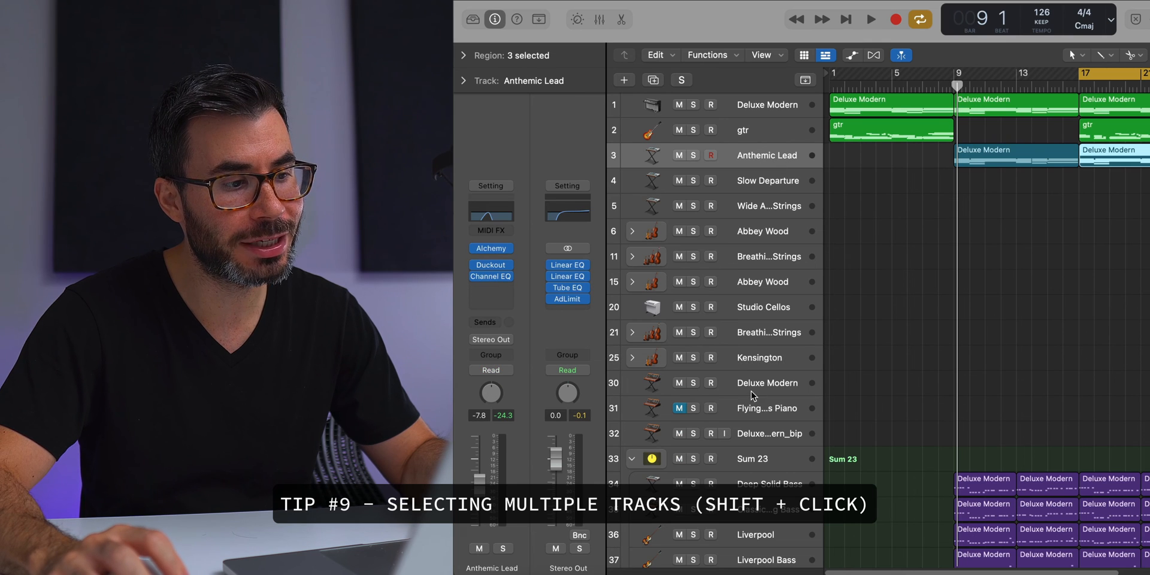
{"action": "mouse_move", "coordinate": [766, 416]}
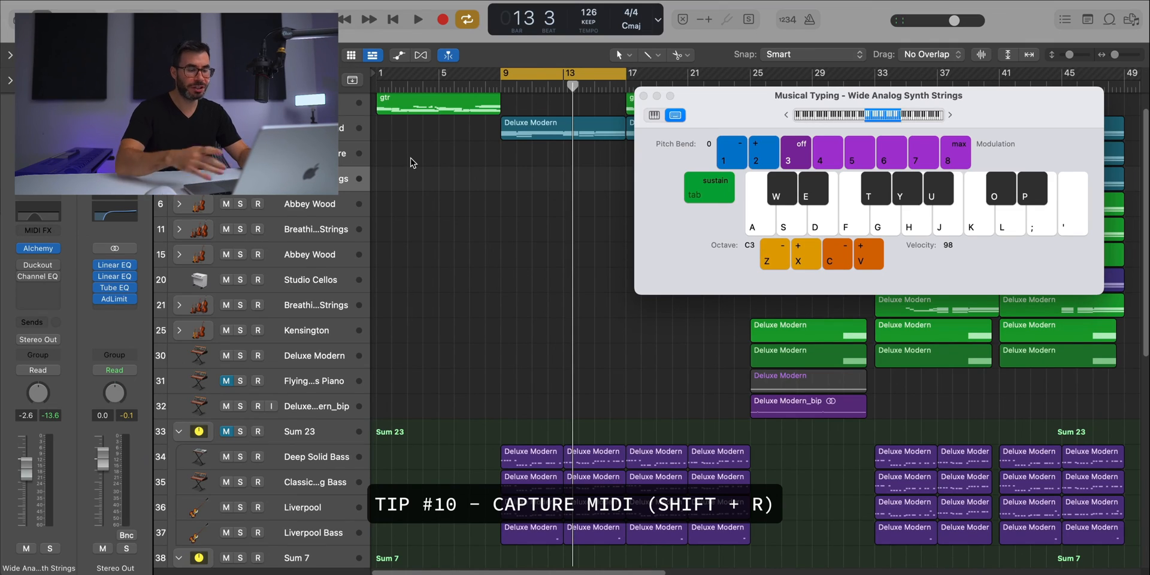
Capture the notes played on Wide Analog Synth Strings as a new MIDI region
{"action": "left_click", "coordinate": [417, 19]}
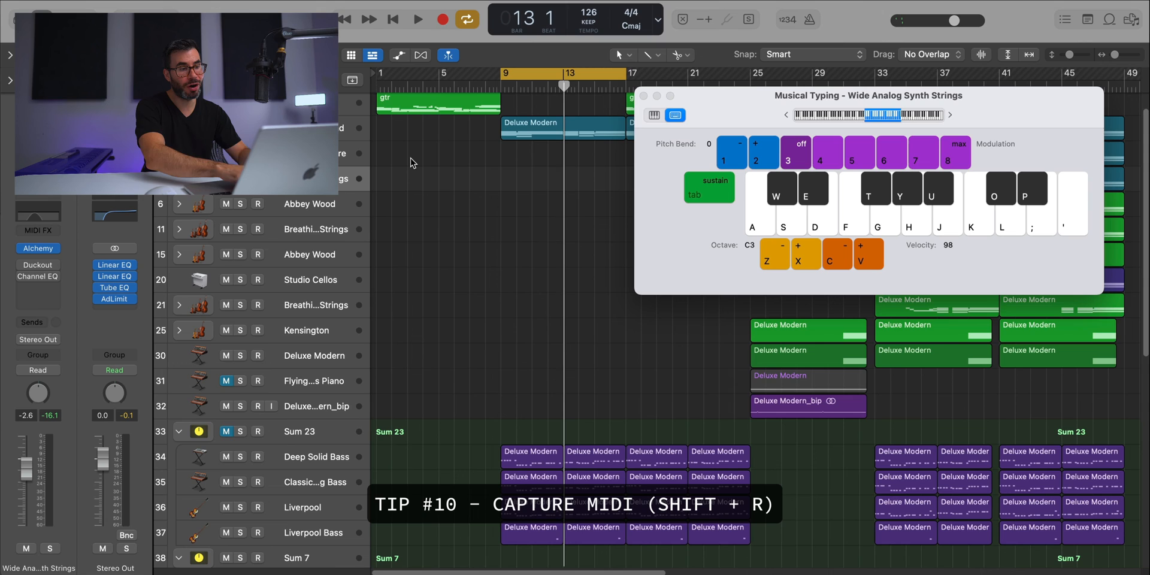
{"action": "left_click", "coordinate": [540, 175]}
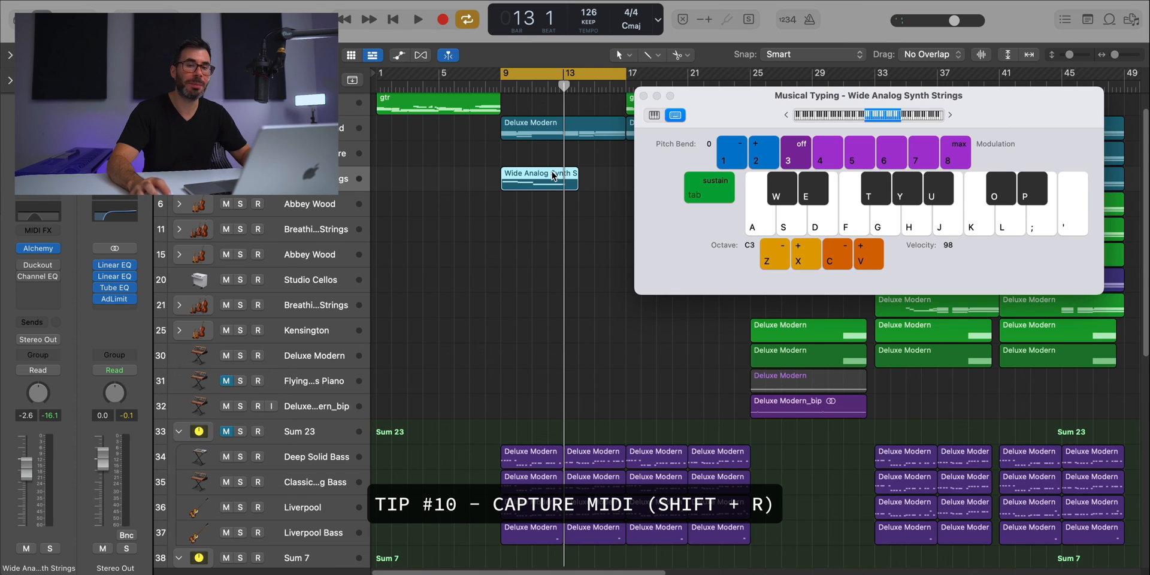